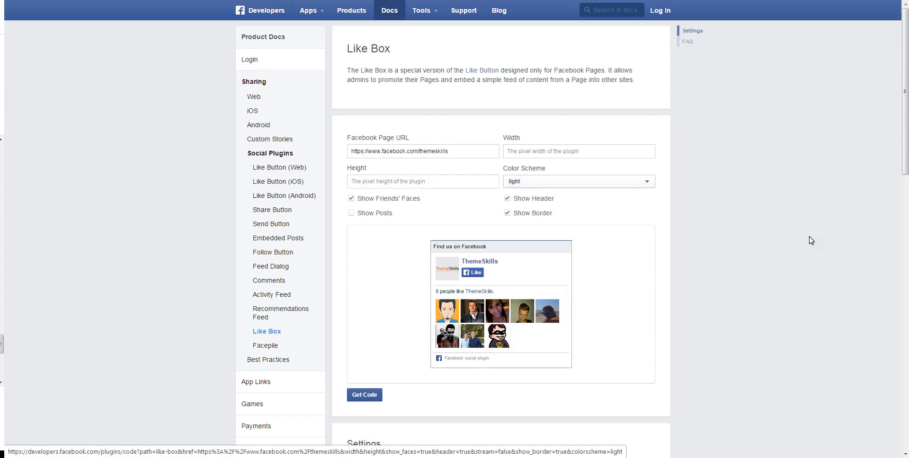
{"action": "mouse_move", "coordinate": [808, 238]}
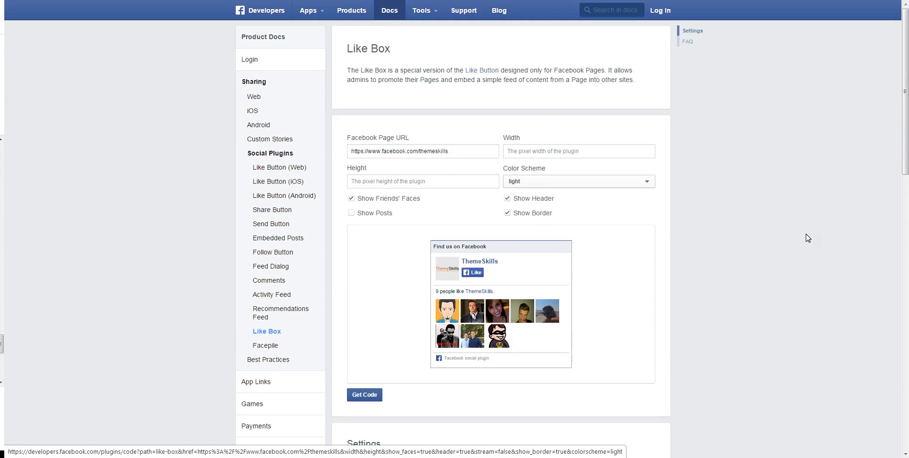
{"action": "mouse_move", "coordinate": [803, 236]}
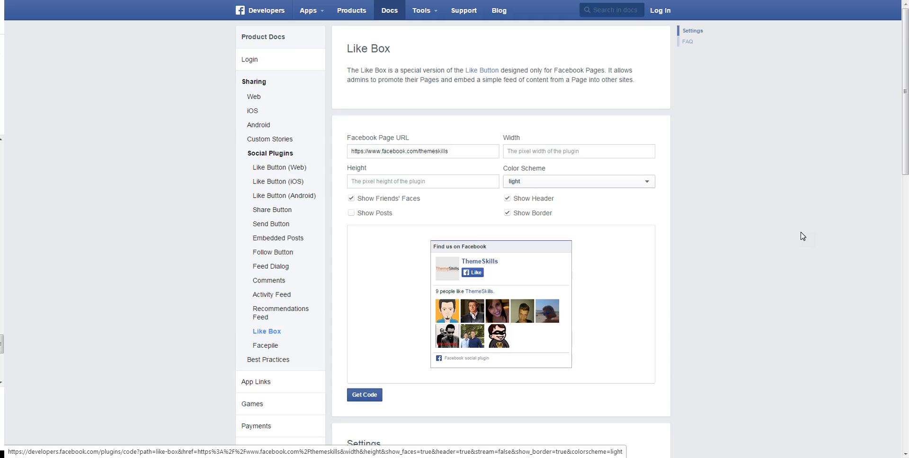
{"action": "mouse_move", "coordinate": [788, 230]}
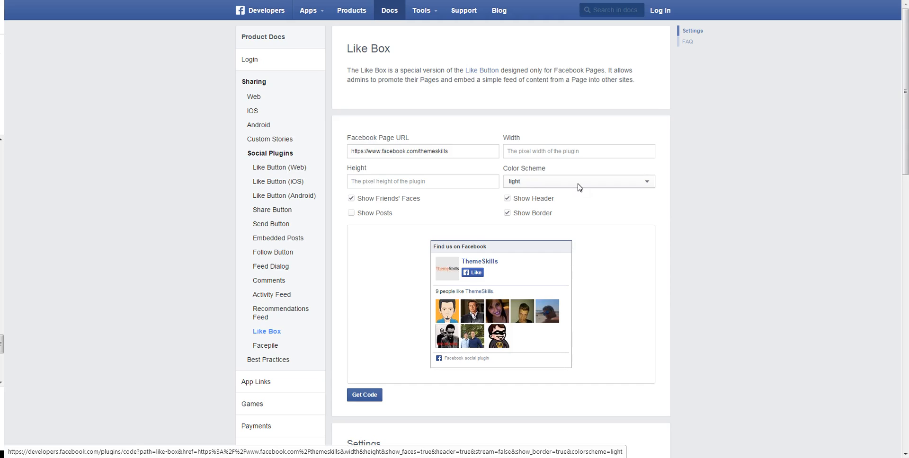
Step: Adjust the Like Box settings: select the page name in the URL and toggle the header option
{"action": "double_click", "coordinate": [433, 151]}
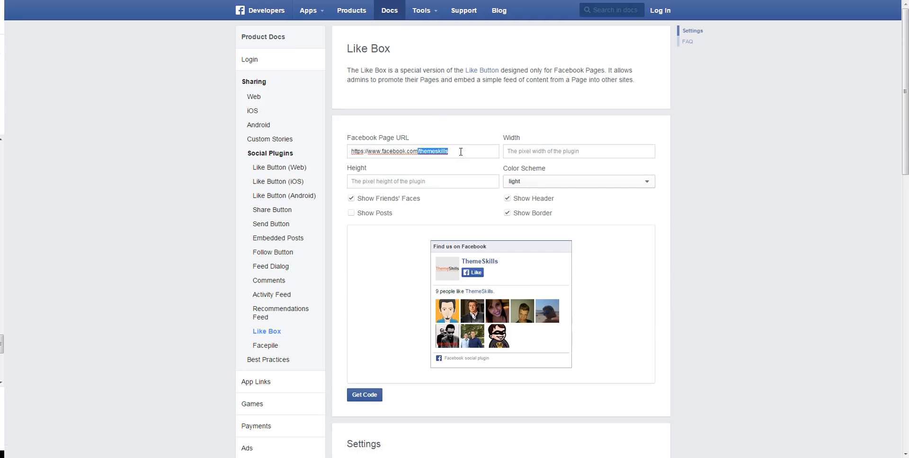
{"action": "left_click", "coordinate": [448, 151]}
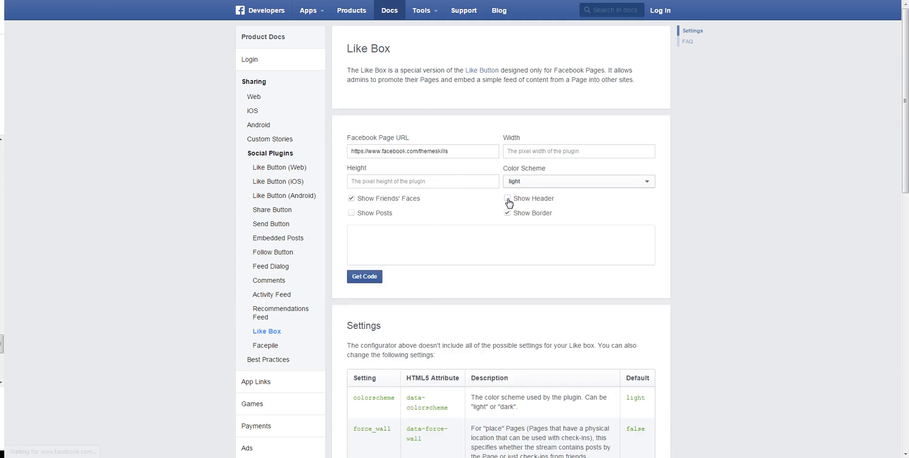
{"action": "left_click", "coordinate": [507, 199]}
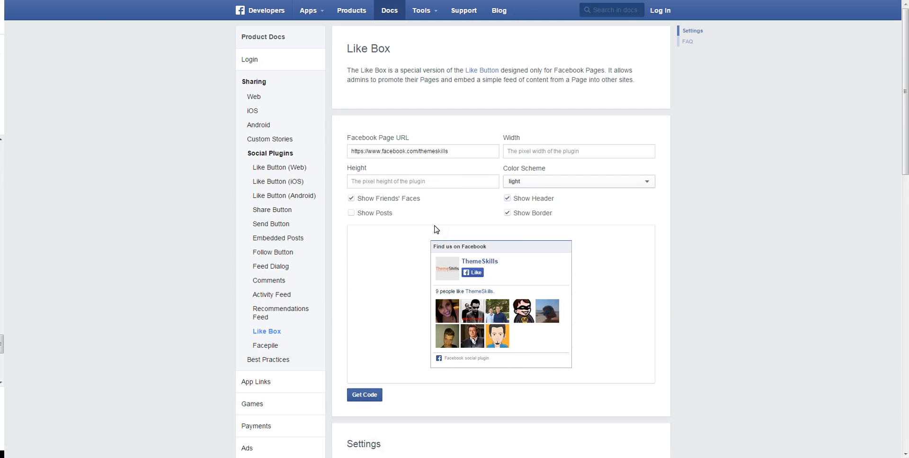
{"action": "mouse_move", "coordinate": [572, 216]}
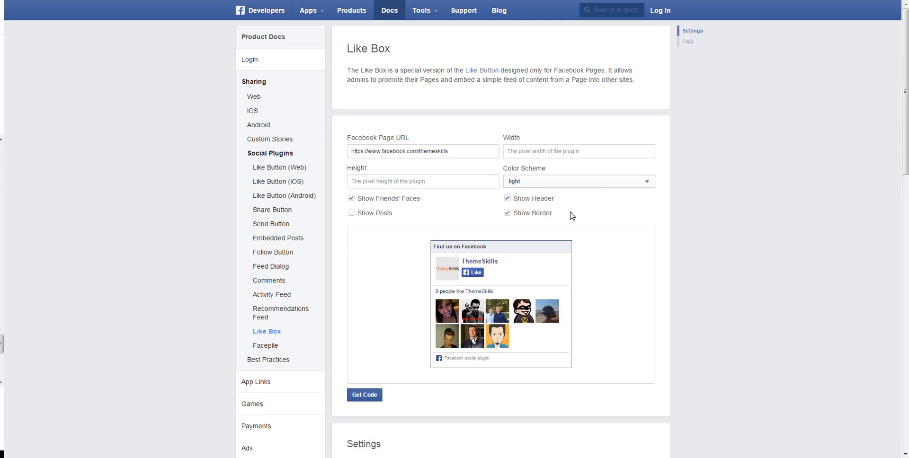
Step: Generate the Like Box embed code, copy the HTML5 SDK snippet, and view the IFRAME version
{"action": "left_click", "coordinate": [364, 395]}
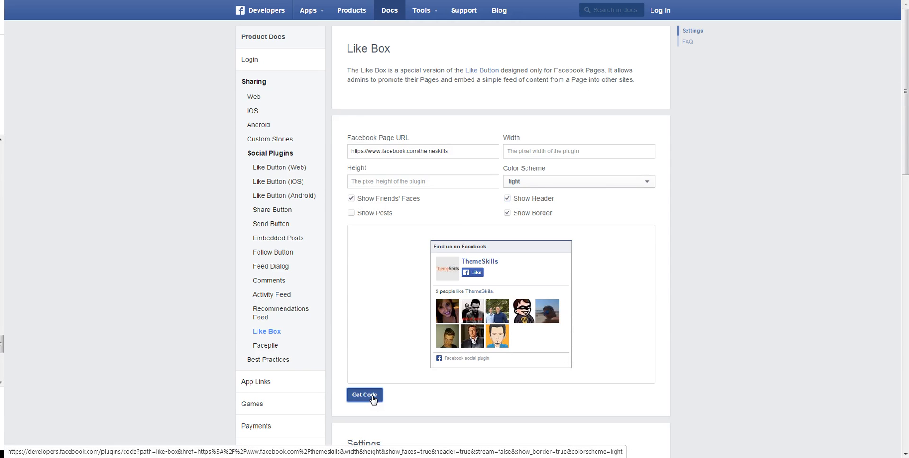
{"action": "left_click", "coordinate": [364, 395]}
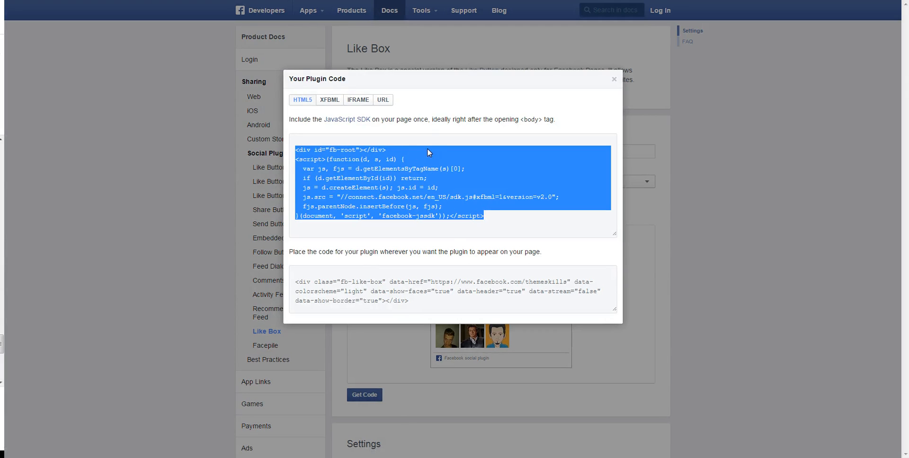
{"action": "right_click", "coordinate": [429, 152]}
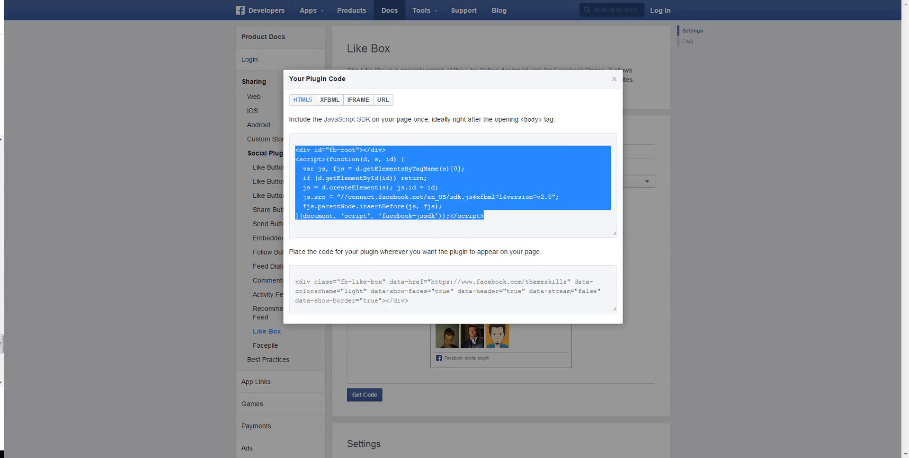
{"action": "mouse_move", "coordinate": [309, 113]}
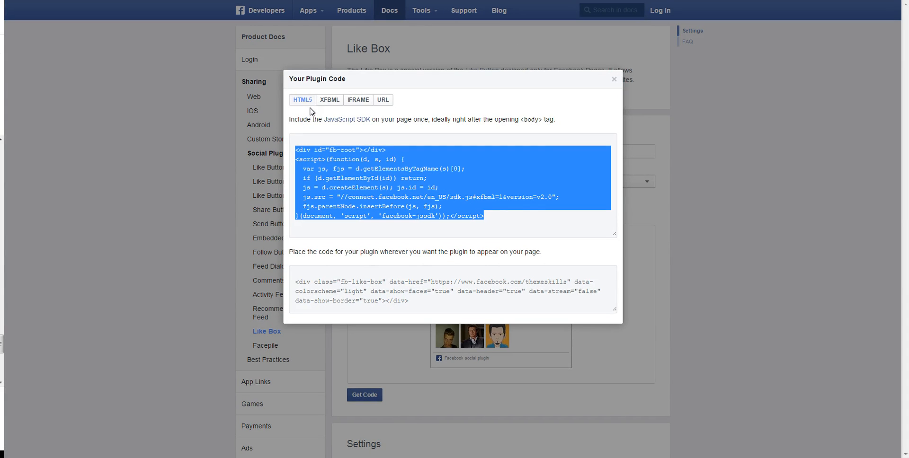
{"action": "mouse_move", "coordinate": [316, 118]}
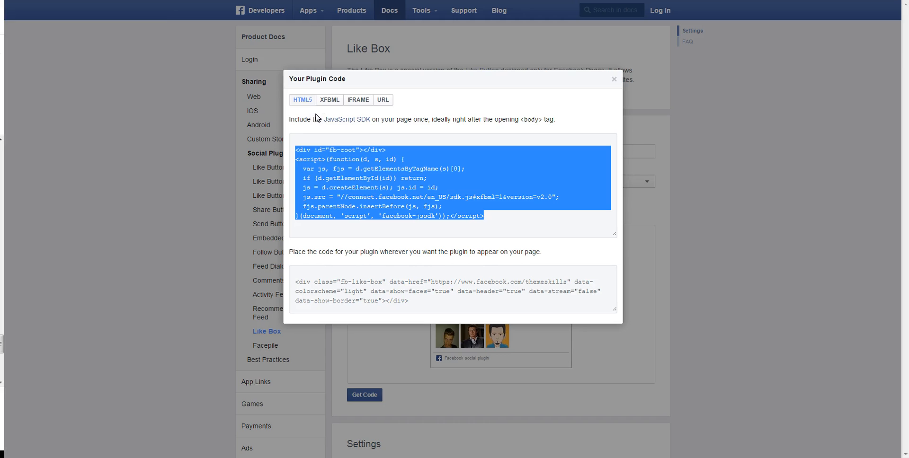
{"action": "left_click", "coordinate": [358, 100]}
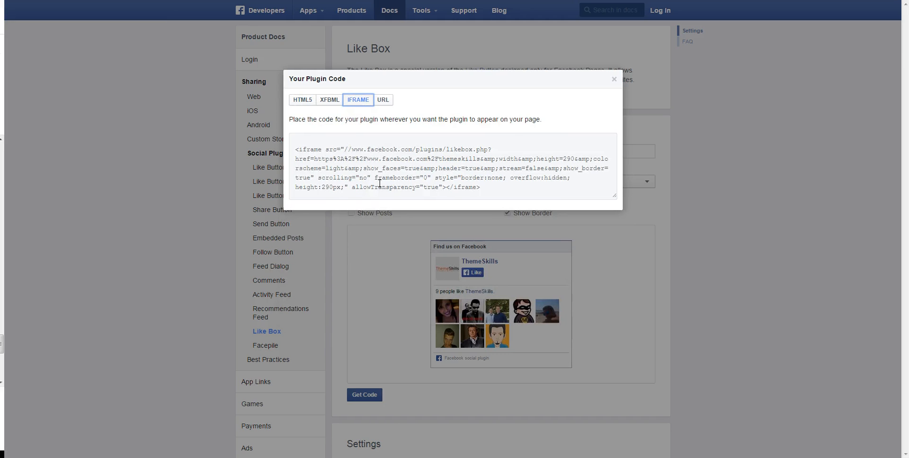
{"action": "left_click", "coordinate": [302, 99]}
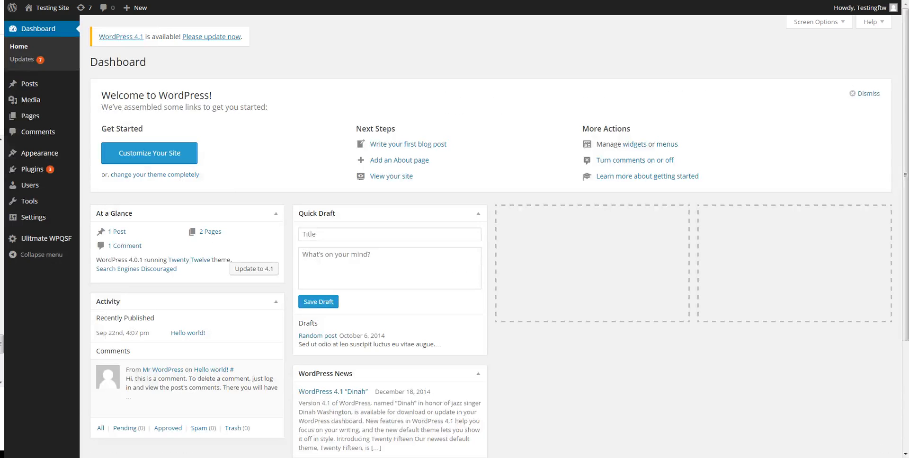
{"action": "mouse_move", "coordinate": [40, 153]}
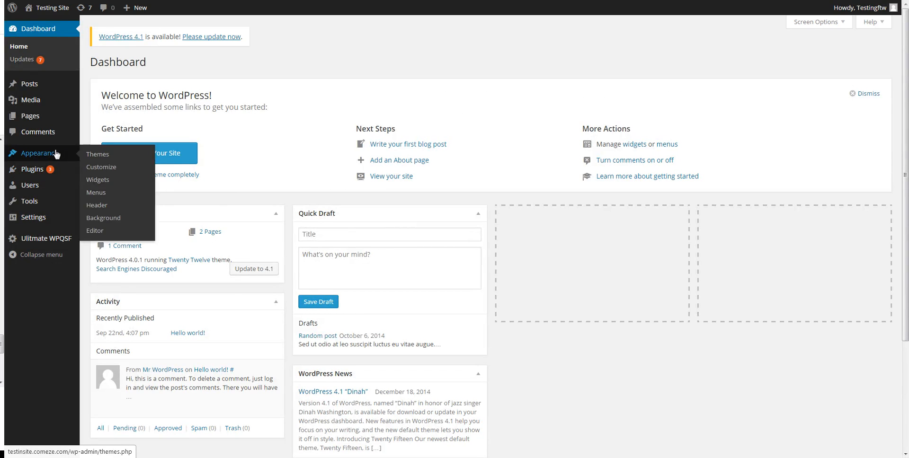
{"action": "mouse_move", "coordinate": [96, 179]}
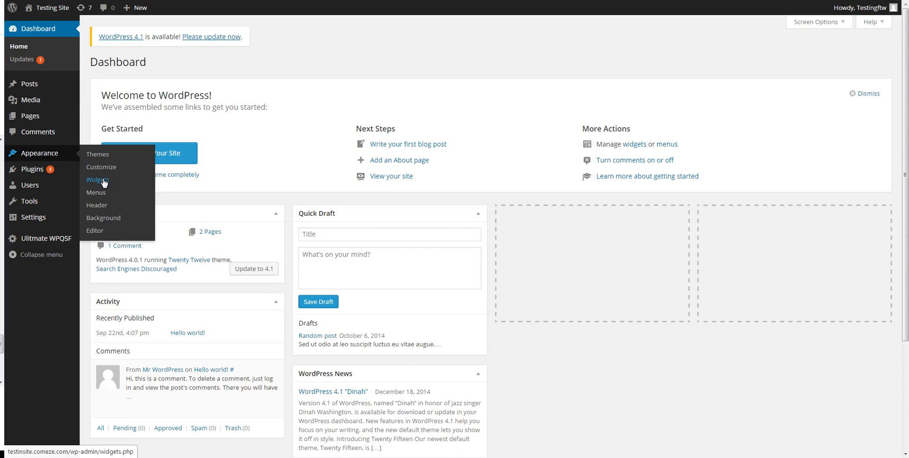
Step: On the Widgets page, drag a Text widget into Main Sidebar directly below Search
{"action": "left_click", "coordinate": [97, 180]}
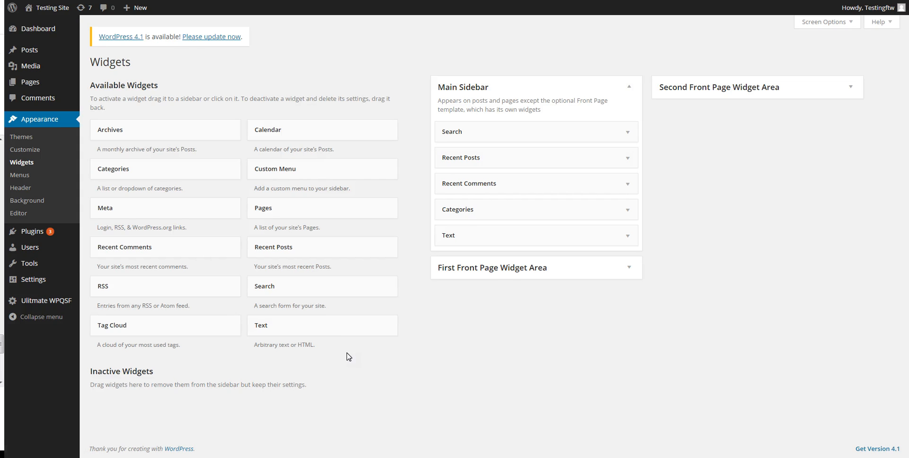
{"action": "left_click_drag", "start_coordinate": [261, 325], "coordinate": [333, 319]}
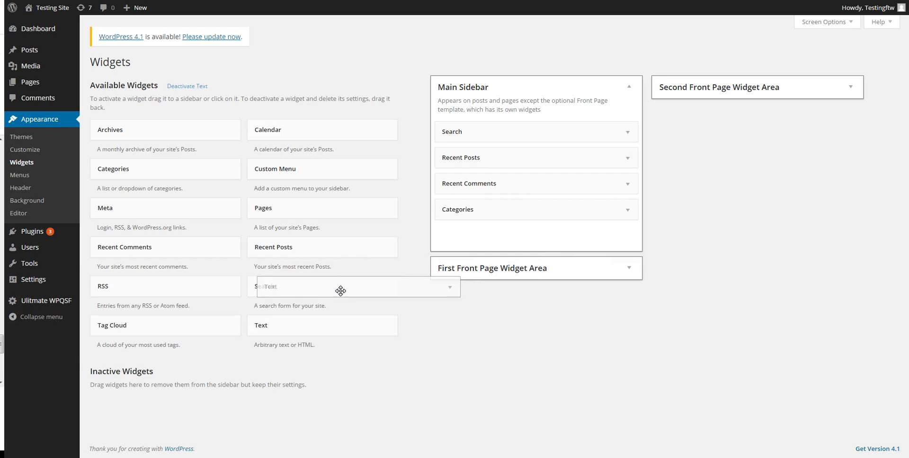
{"action": "left_click_drag", "start_coordinate": [341, 288], "coordinate": [542, 207]}
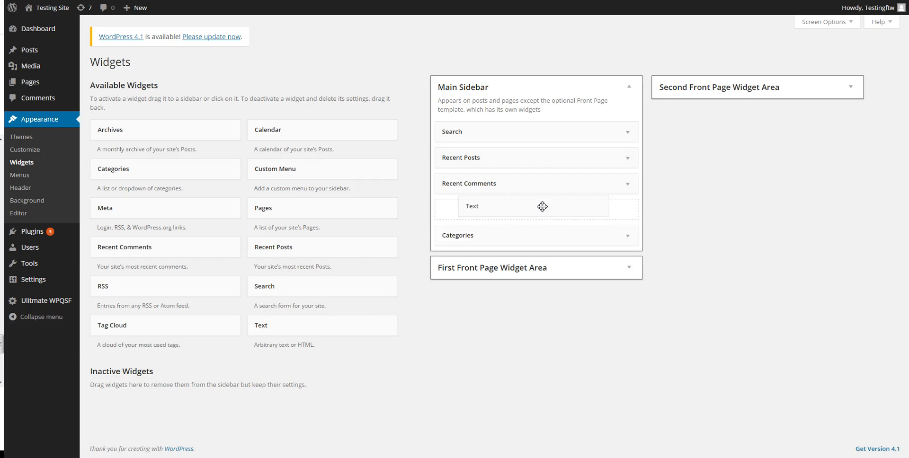
{"action": "left_click_drag", "start_coordinate": [542, 206], "coordinate": [515, 143]}
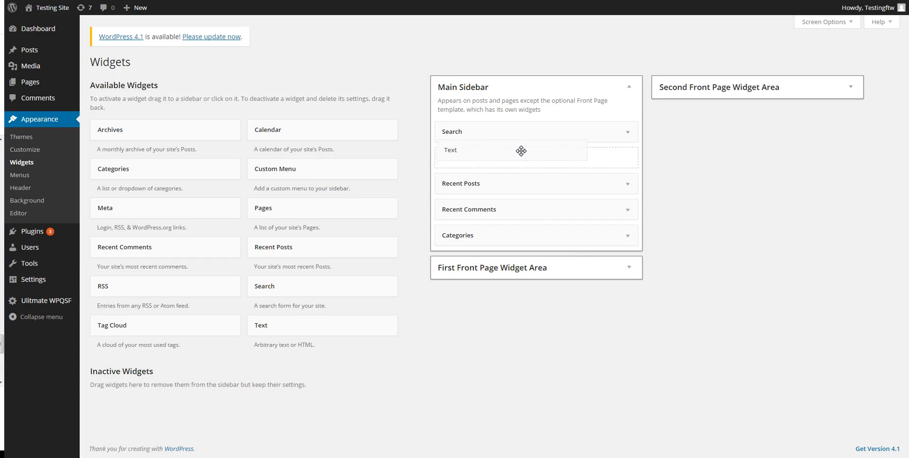
Step: Title the Text widget 'Like Us!', paste the SDK script, then select Facebook's Like Box div code
{"action": "left_click", "coordinate": [512, 150]}
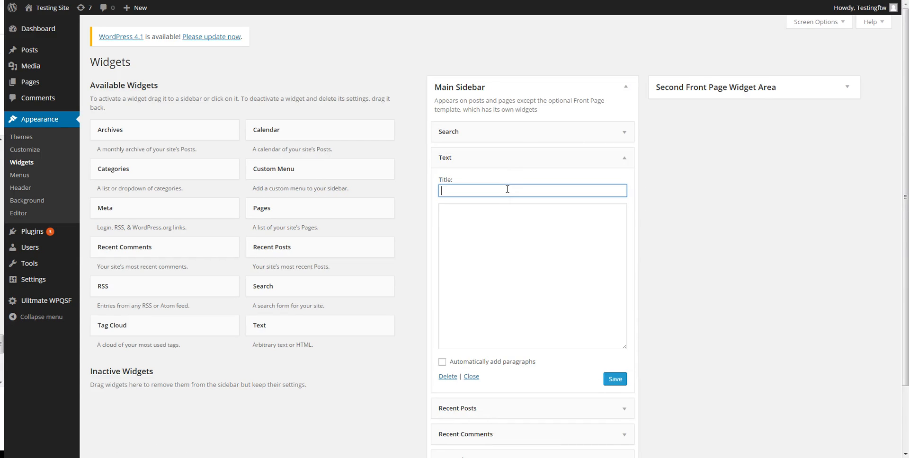
{"action": "type", "text": "Like Us!"}
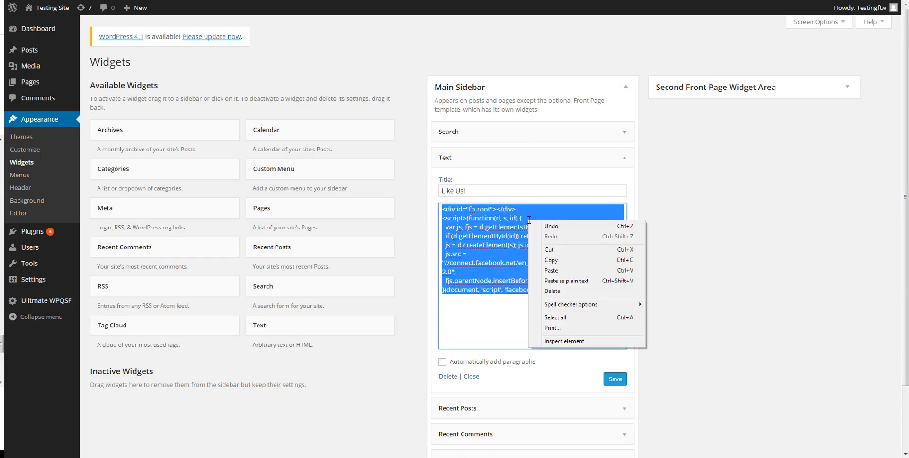
{"action": "left_click", "coordinate": [606, 277]}
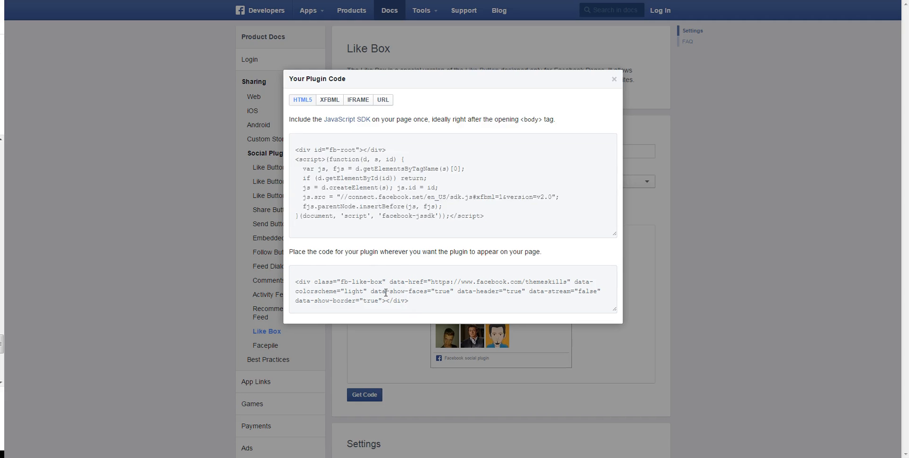
{"action": "triple_click", "coordinate": [385, 292]}
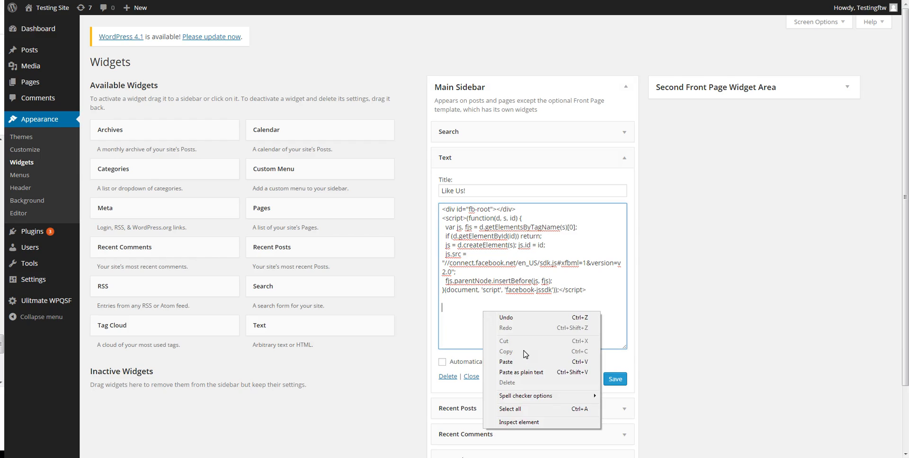
Step: Paste the Like Box div code under the script and save the 'Like Us!' widget
{"action": "left_click", "coordinate": [505, 362]}
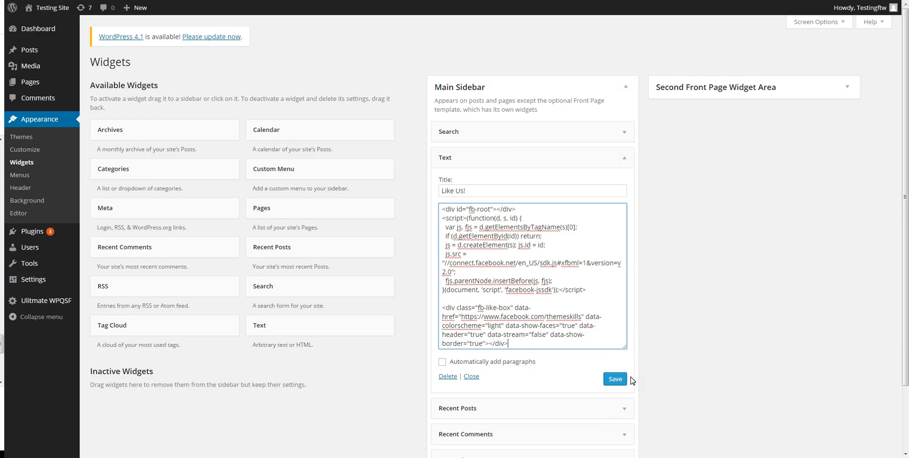
{"action": "left_click", "coordinate": [614, 379]}
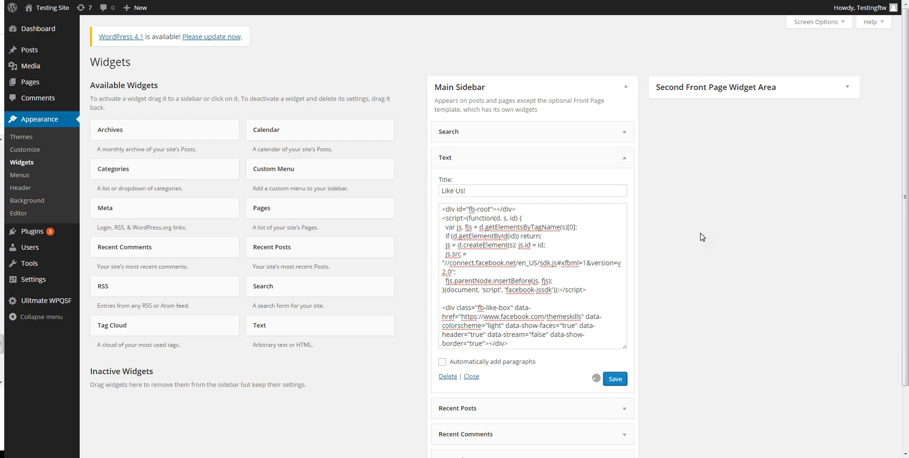
{"action": "left_click", "coordinate": [614, 379]}
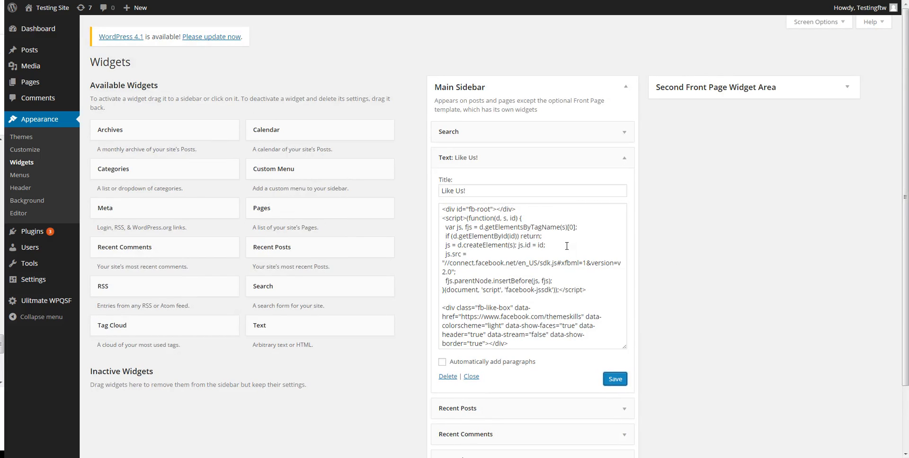
{"action": "mouse_move", "coordinate": [717, 181]}
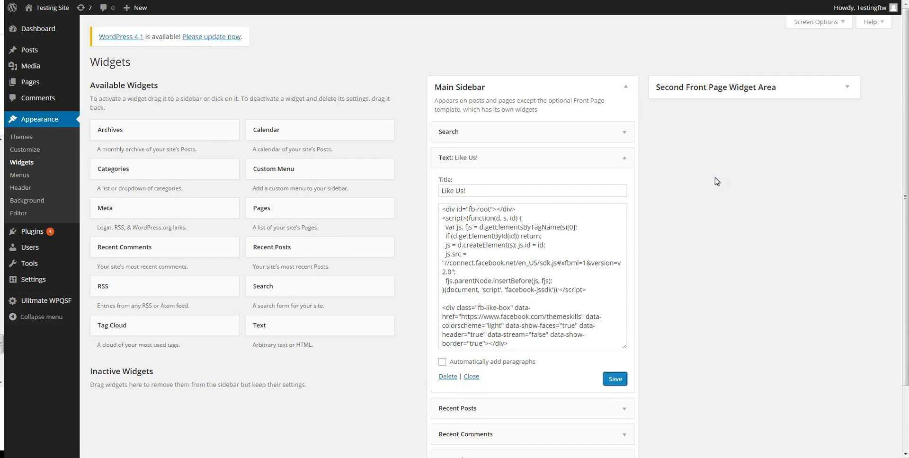
{"action": "mouse_move", "coordinate": [667, 192]}
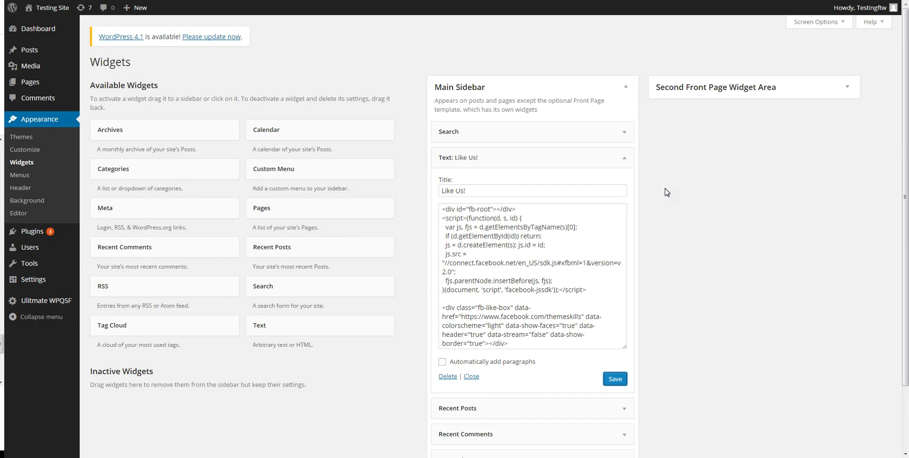
{"action": "mouse_move", "coordinate": [681, 185]}
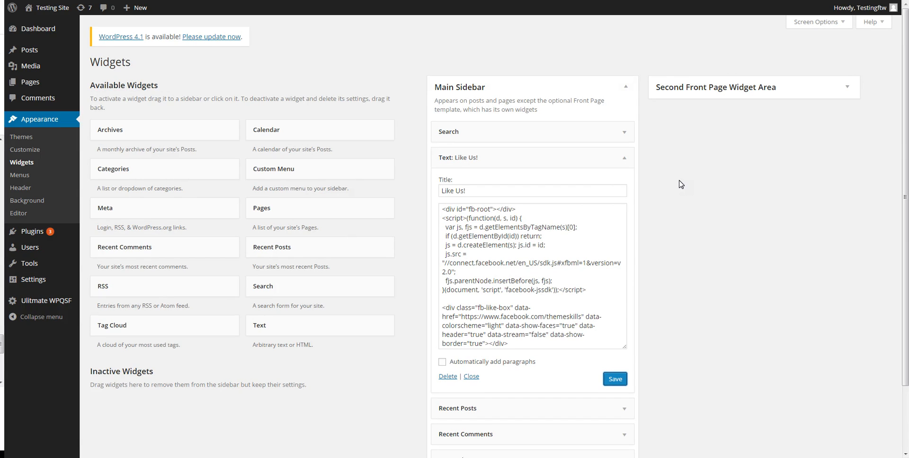